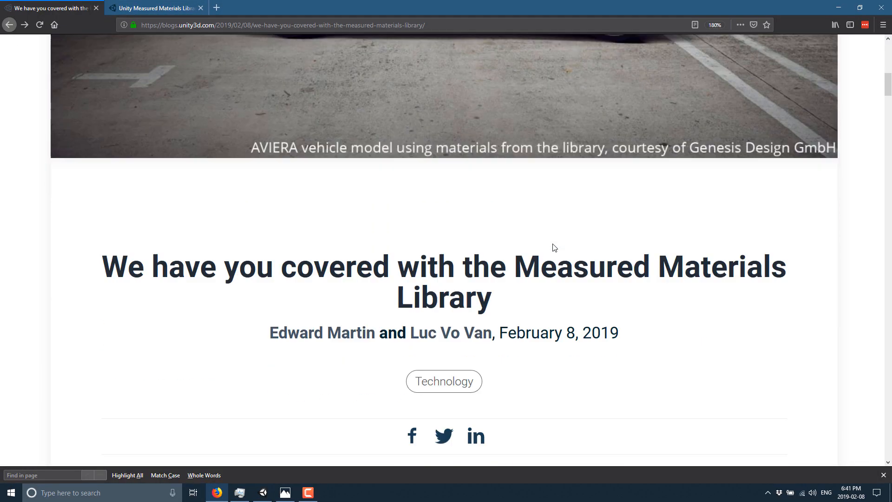
# Scroll the page and highlight the phrase noting what is new to Unity 2018.3
pyautogui.scroll(-3)
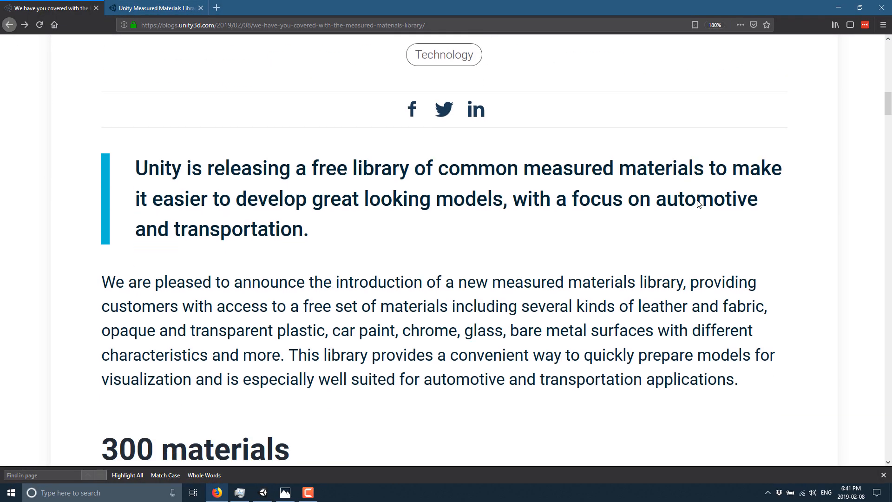
pyautogui.scroll(-3)
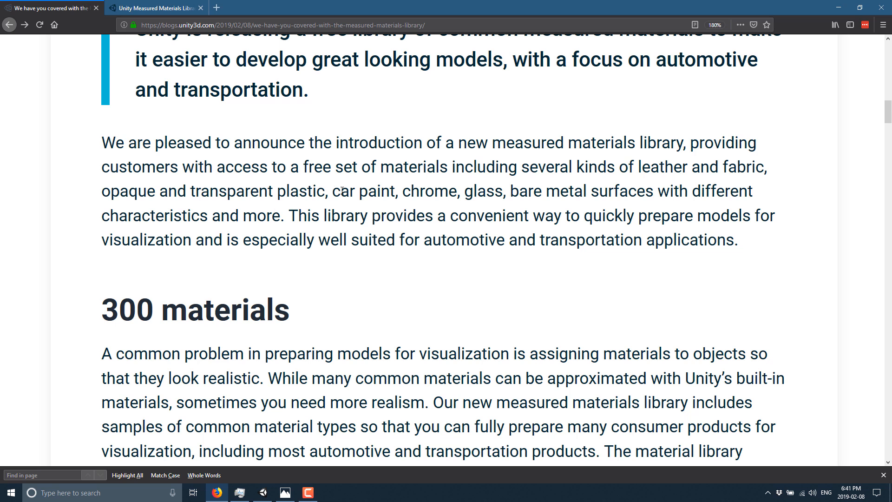
pyautogui.moveTo(481, 201)
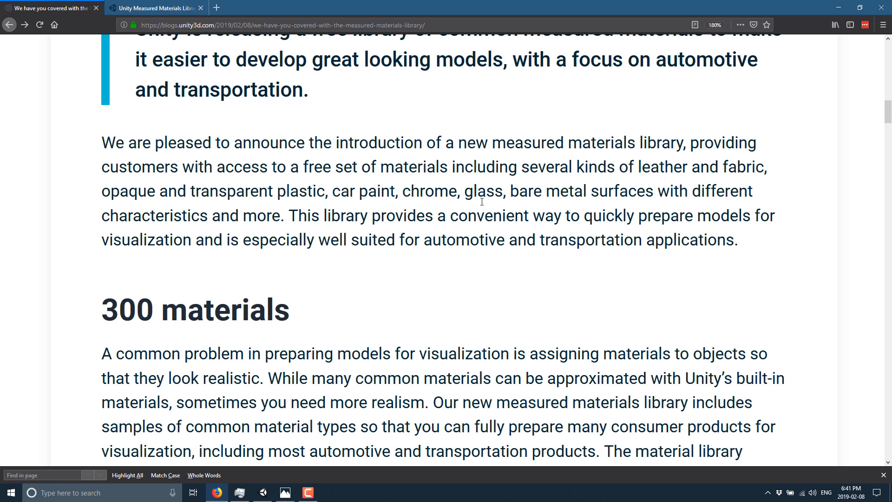
pyautogui.scroll(-3)
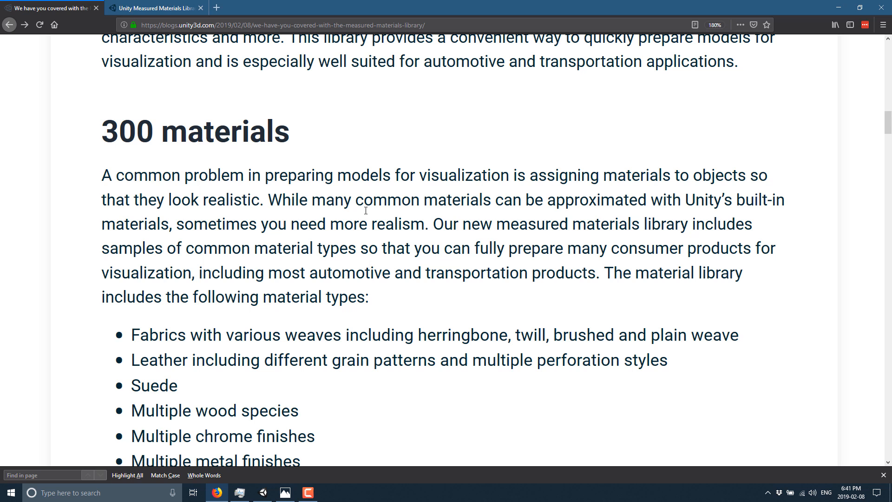
pyautogui.scroll(-3)
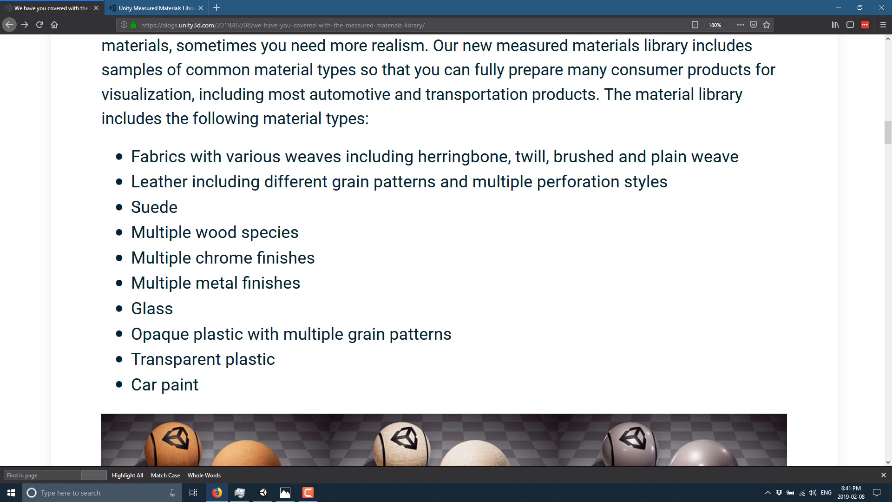
pyautogui.scroll(-3)
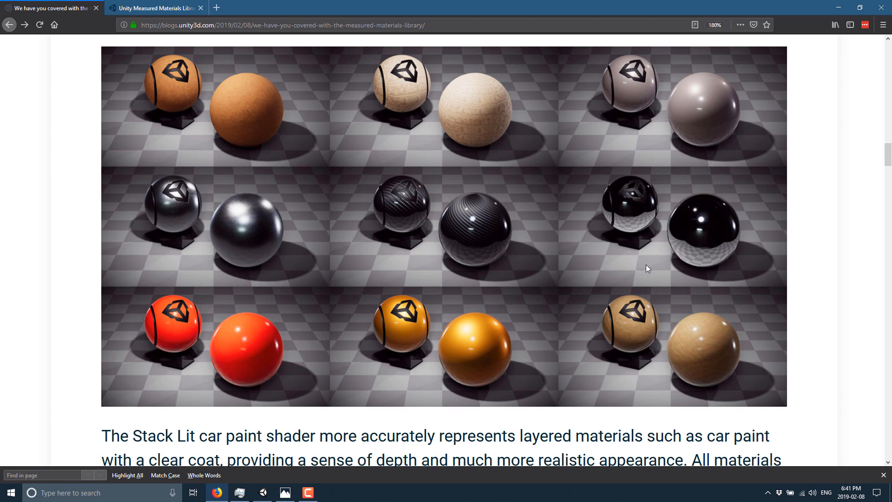
pyautogui.scroll(-3)
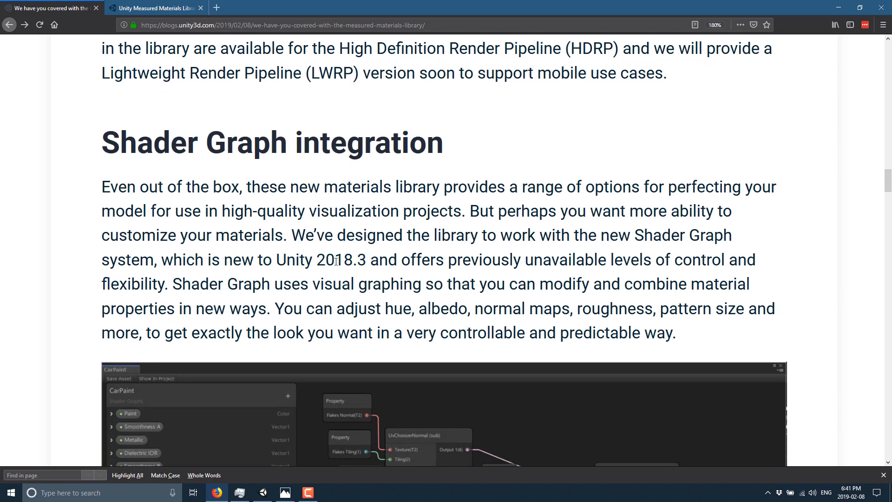
pyautogui.moveTo(162, 260); pyautogui.dragTo(368, 260)
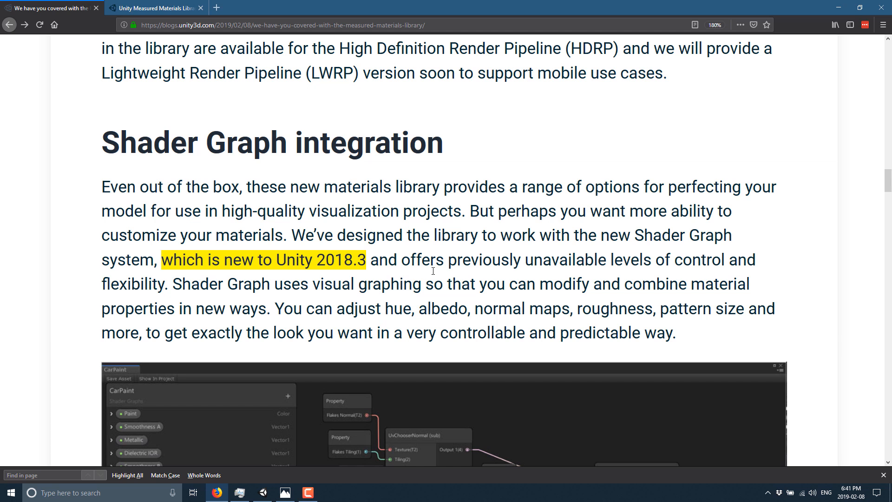
# Scroll further, then switch to the Unity Measured Materials Library store tab
pyautogui.scroll(-3)
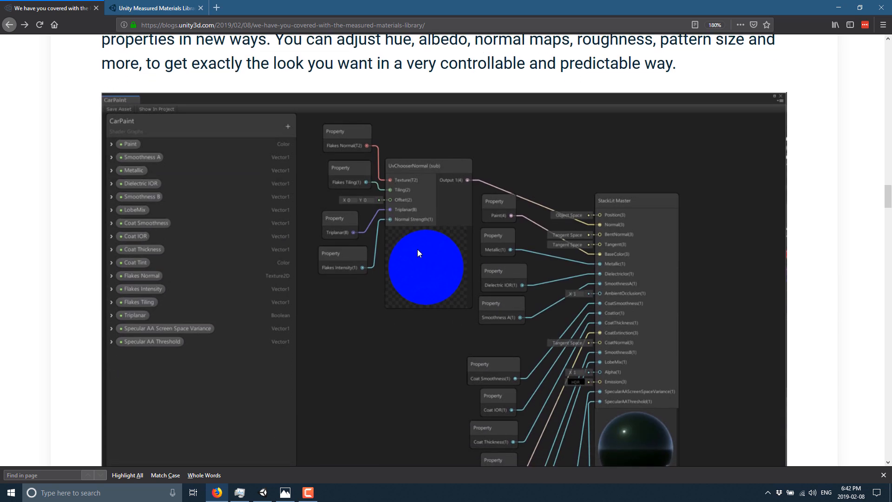
pyautogui.scroll(-3)
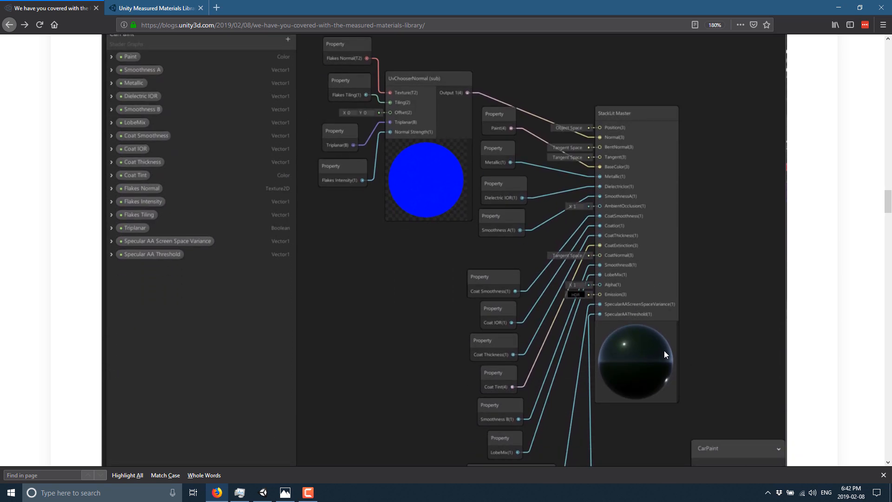
pyautogui.scroll(-3)
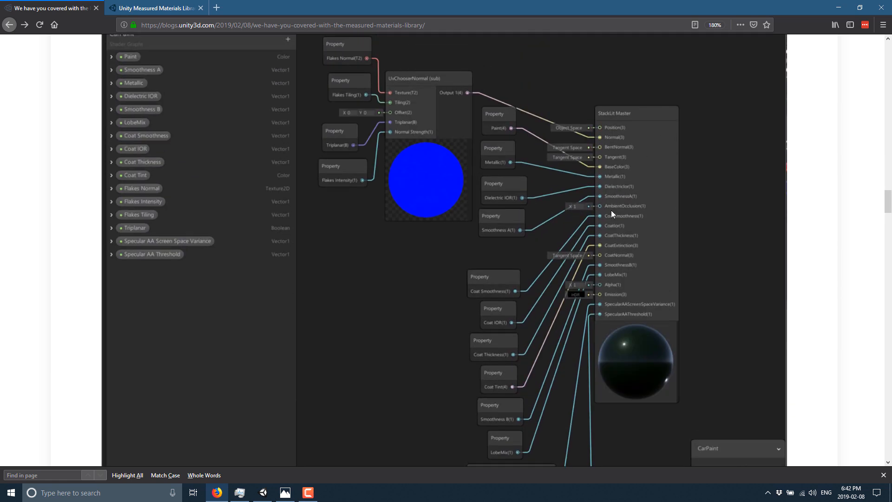
pyautogui.scroll(-3)
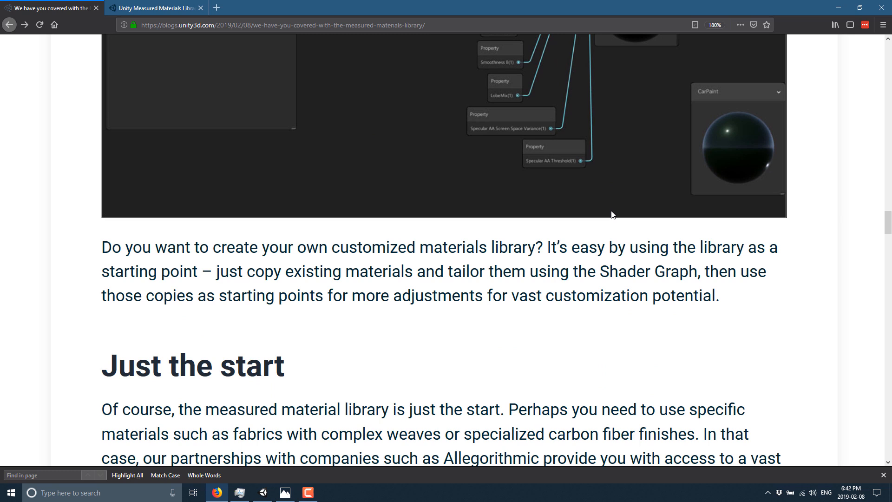
pyautogui.scroll(-3)
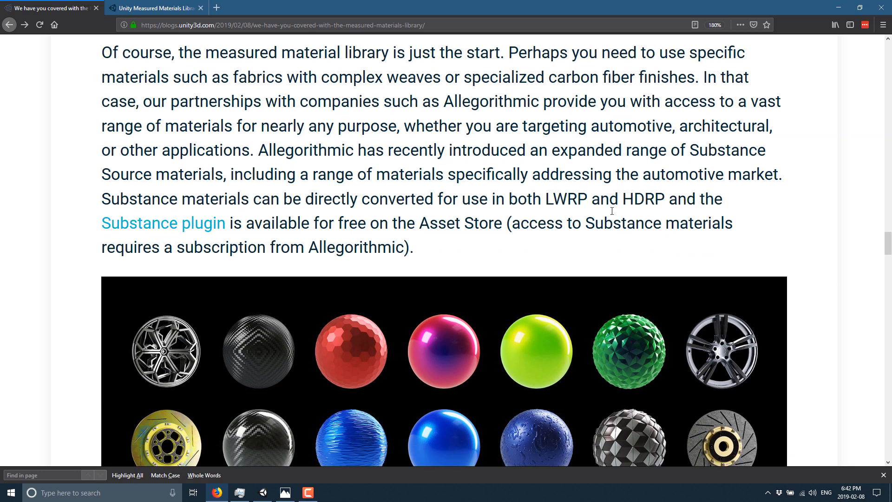
pyautogui.scroll(-3)
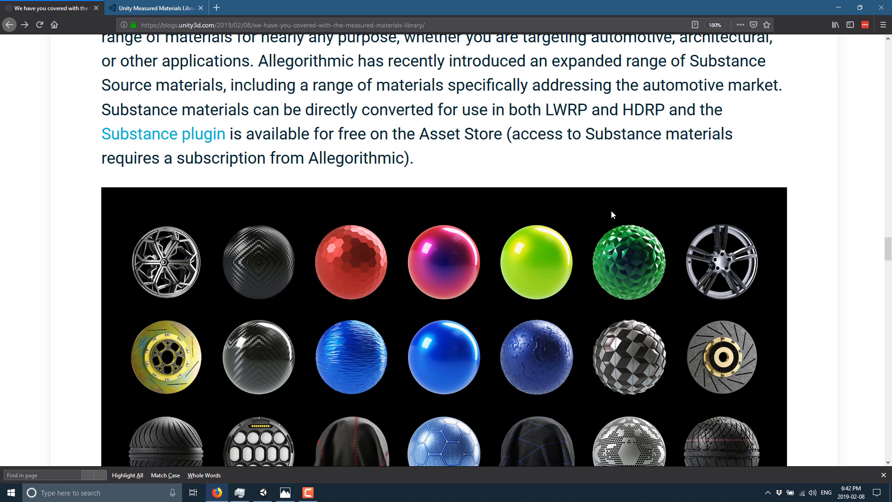
pyautogui.click(156, 8)
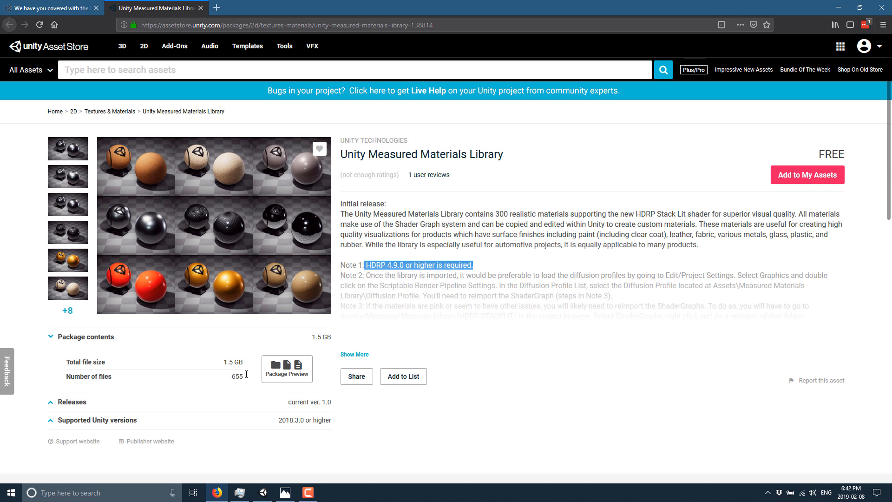
pyautogui.moveTo(338, 331)
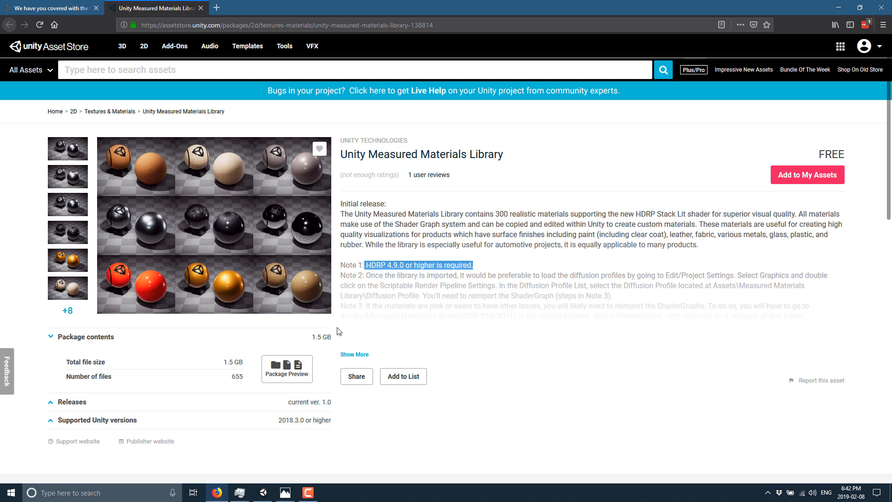
# Bring the open Unity project back to the front from the taskbar
pyautogui.click(262, 492)
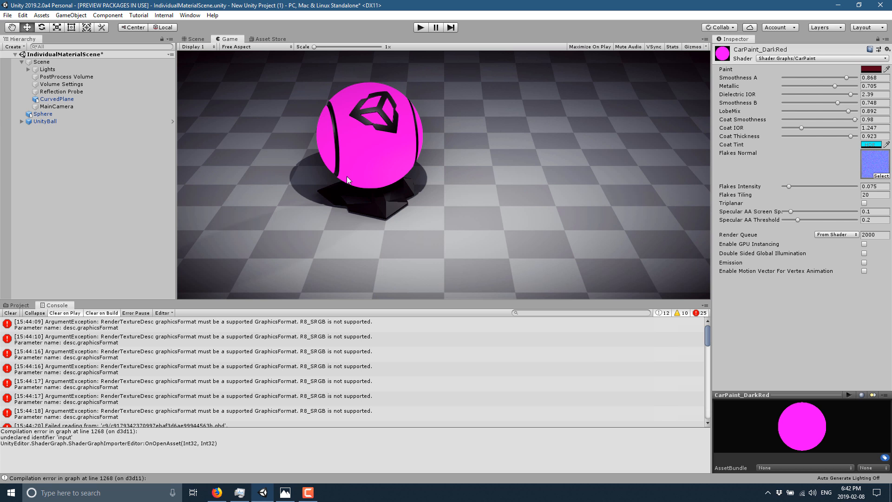
pyautogui.moveTo(378, 149)
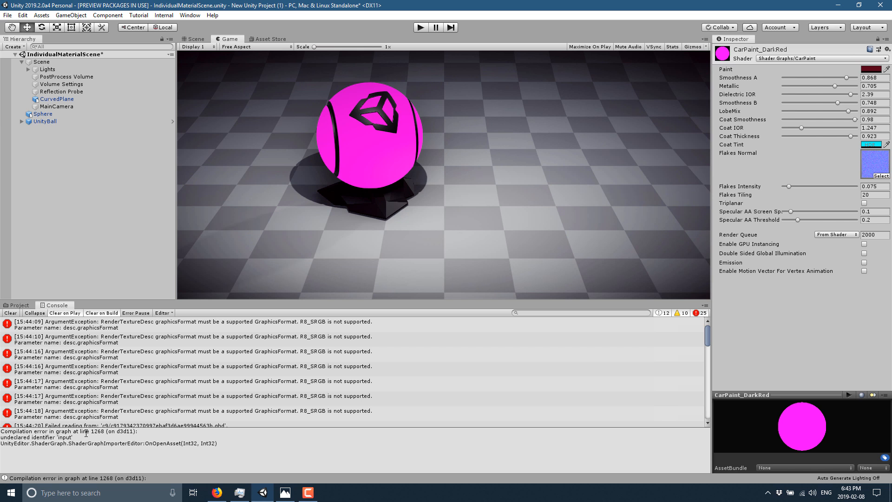
pyautogui.moveTo(405, 233)
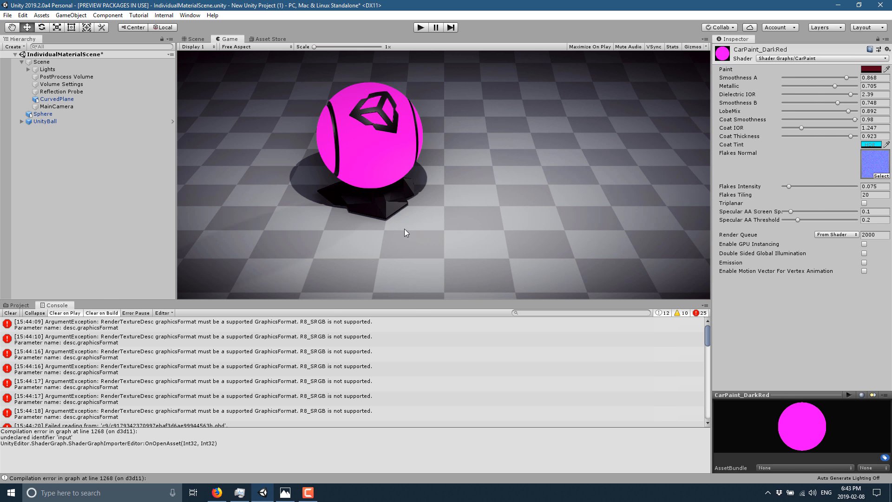
pyautogui.moveTo(401, 252)
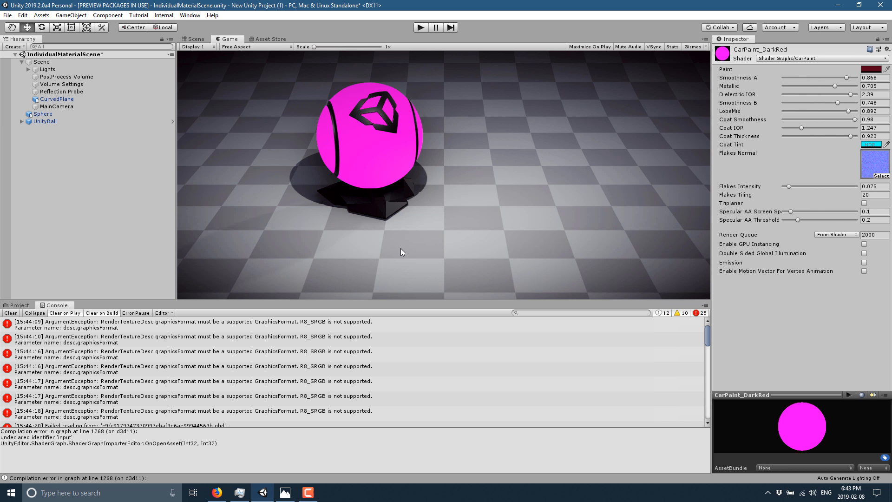
pyautogui.moveTo(402, 236)
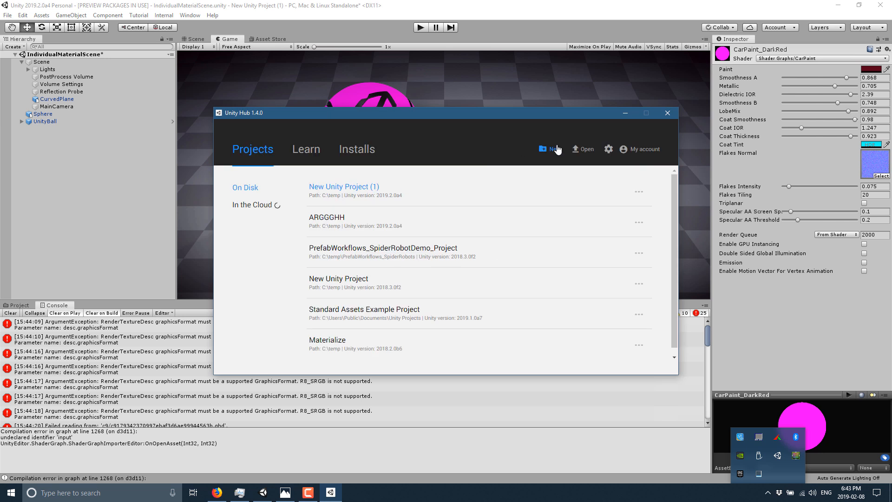
# Start a new Unity Hub project with the High-Definition RP template and asset packages list
pyautogui.click(548, 148)
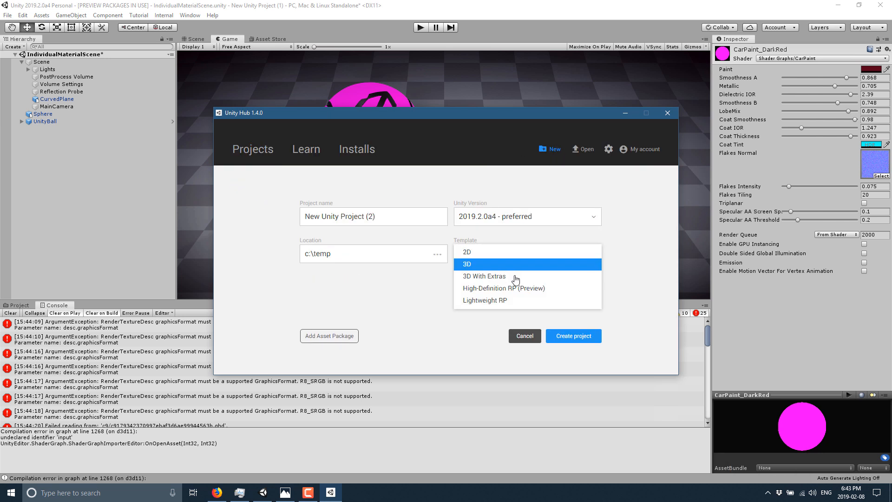
pyautogui.click(502, 288)
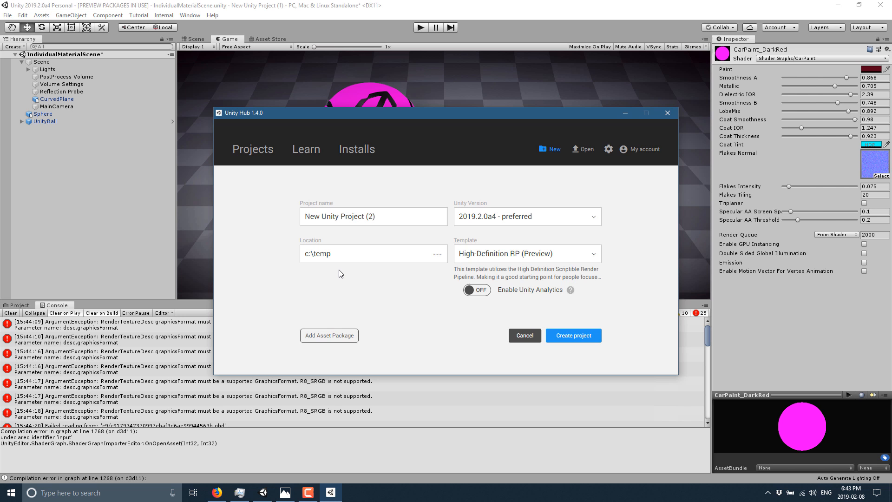
pyautogui.click(329, 335)
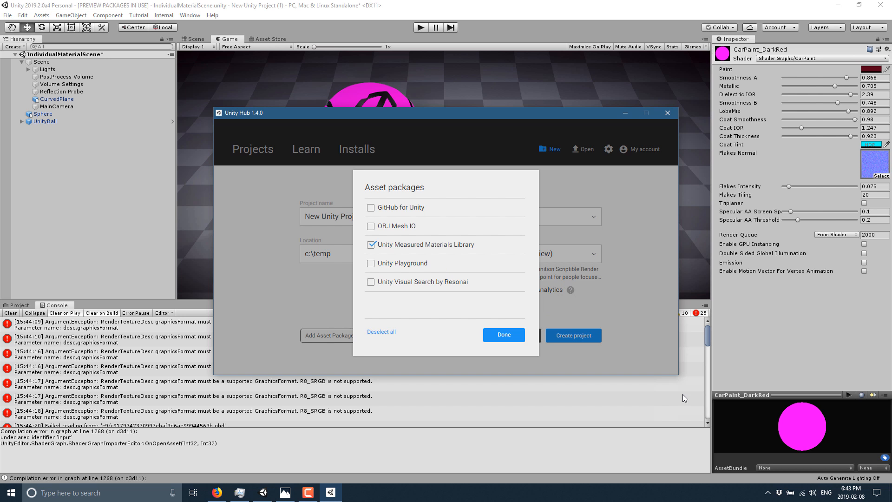
pyautogui.moveTo(502, 357)
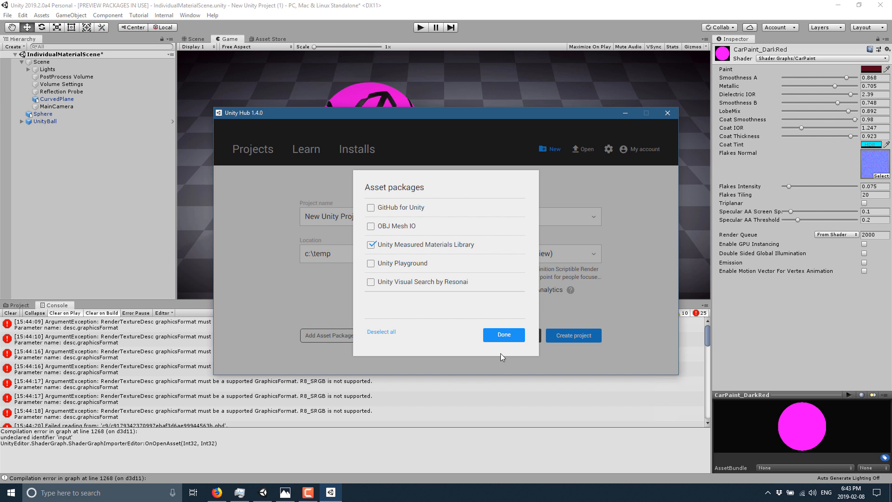
# Try editor version 2018.3.0f2 and the plain 3D template, then return to the Unity editor
pyautogui.click(503, 334)
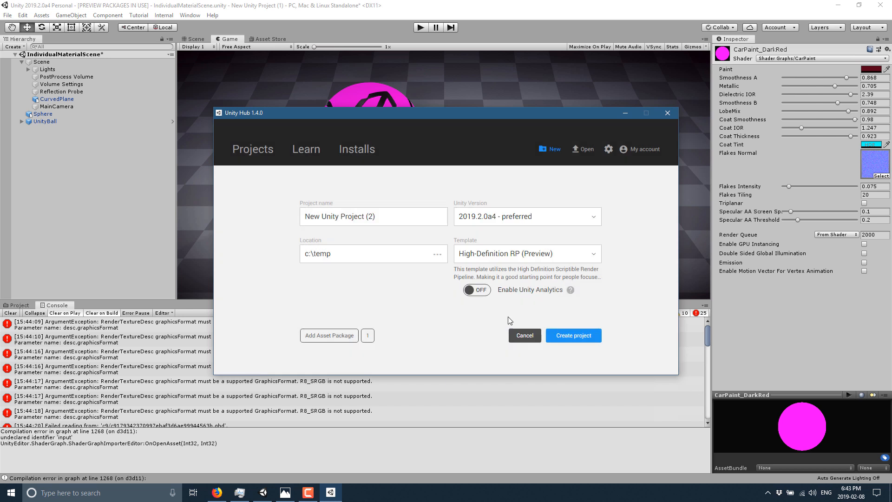
pyautogui.click(525, 217)
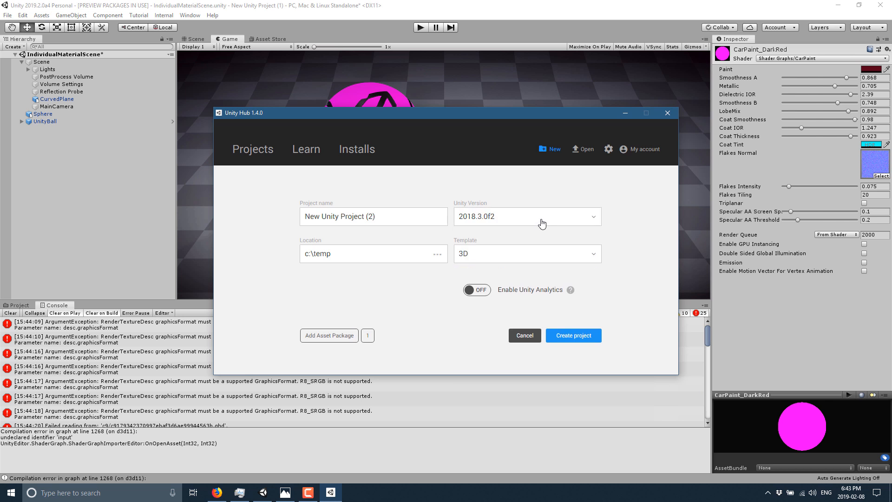
pyautogui.click(525, 253)
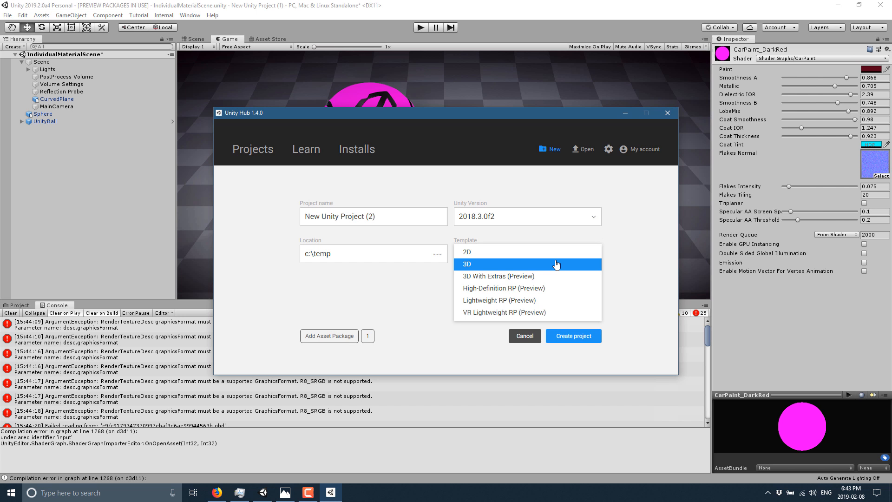
pyautogui.click(466, 264)
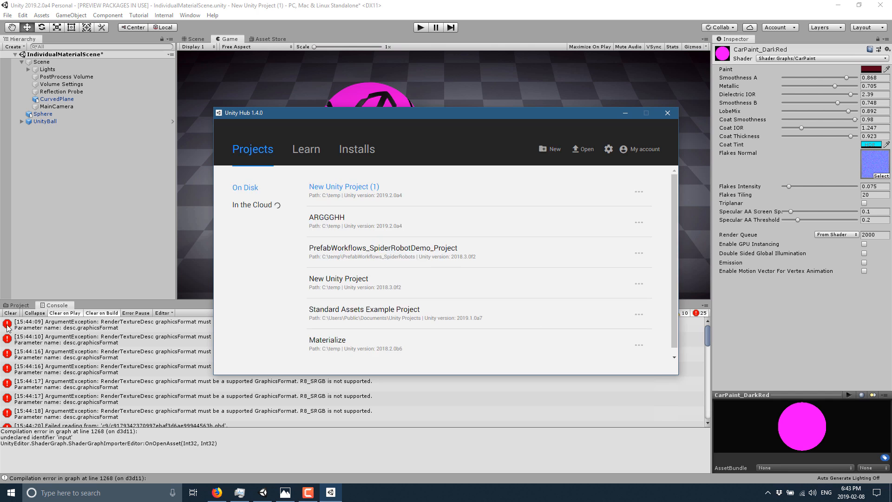
pyautogui.click(667, 113)
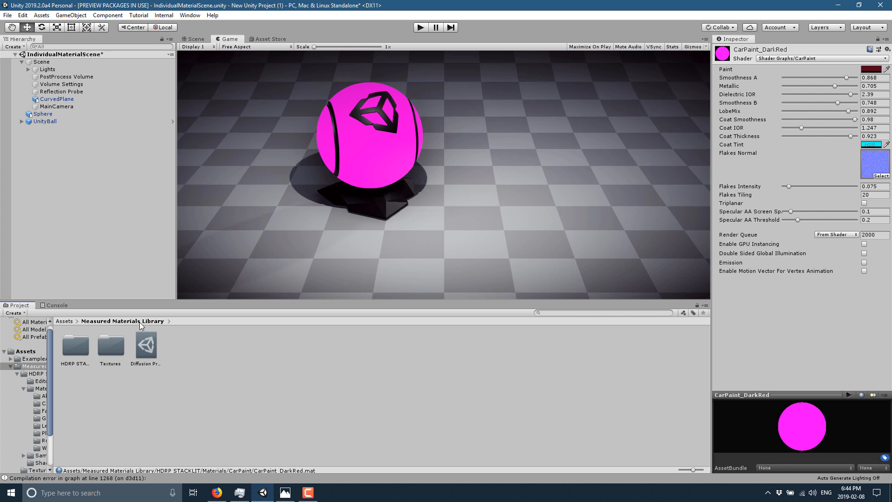
# Browse HDRP STACKLIT's Textures folder and open the LeatherPerforated_Ochre_BC image
pyautogui.click(75, 343)
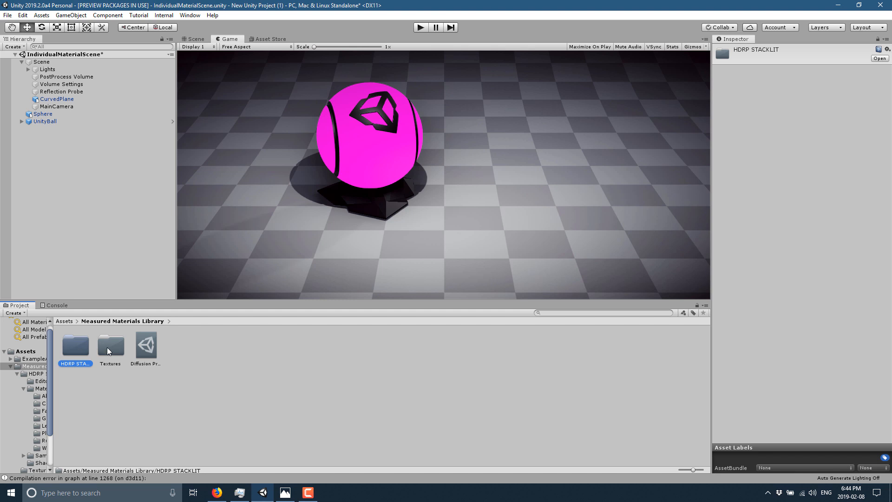
pyautogui.doubleClick(110, 344)
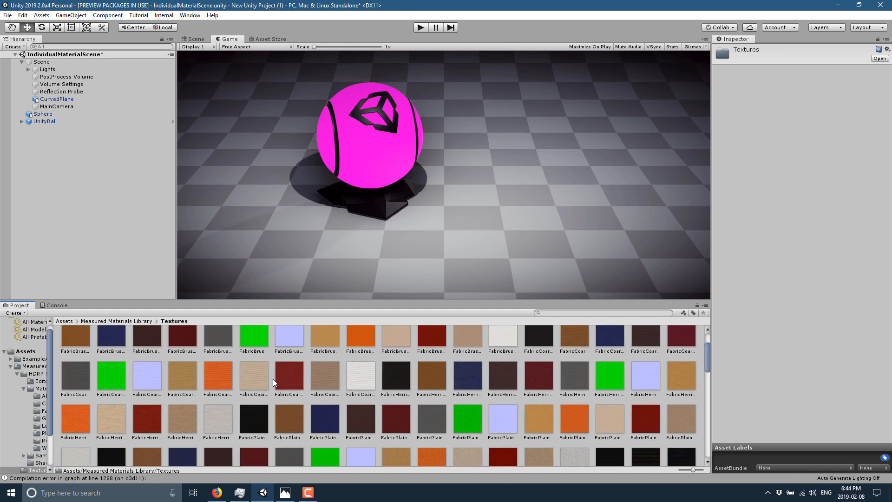
pyautogui.scroll(-3)
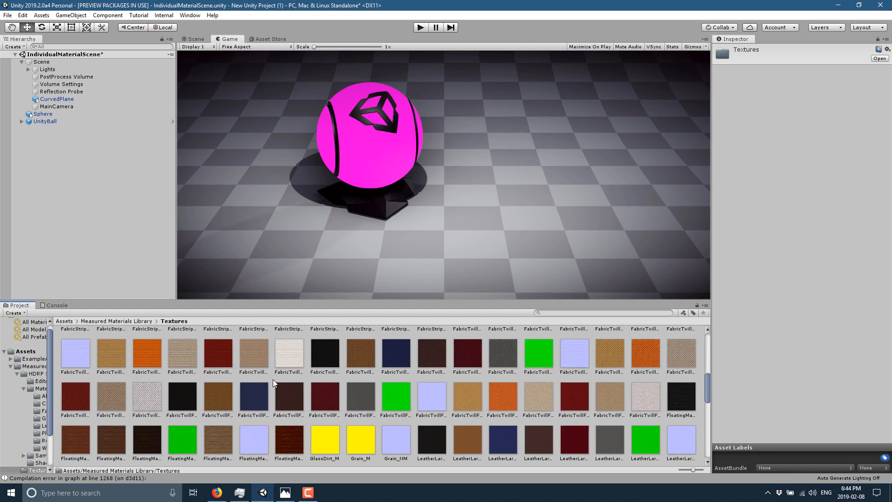
pyautogui.scroll(-3)
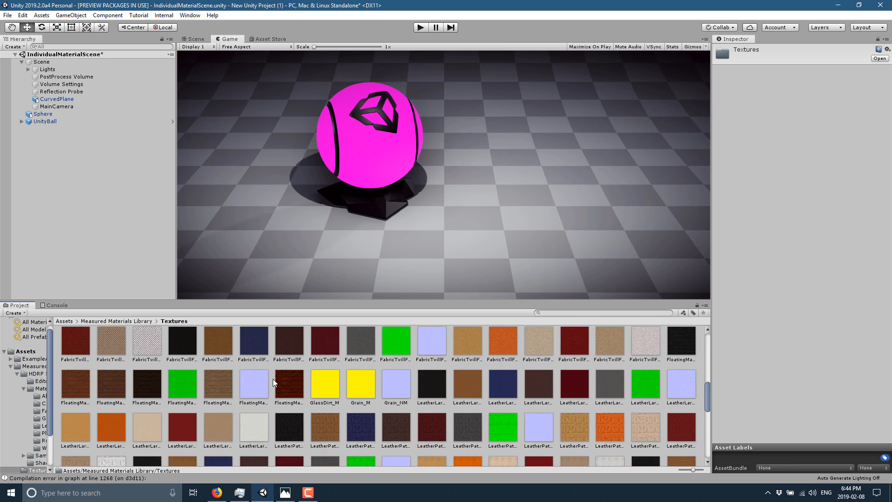
pyautogui.scroll(-3)
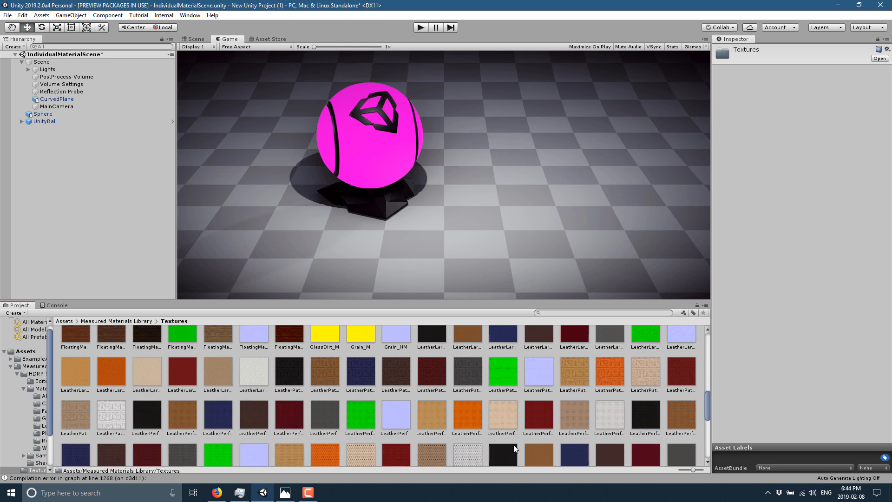
pyautogui.click(431, 391)
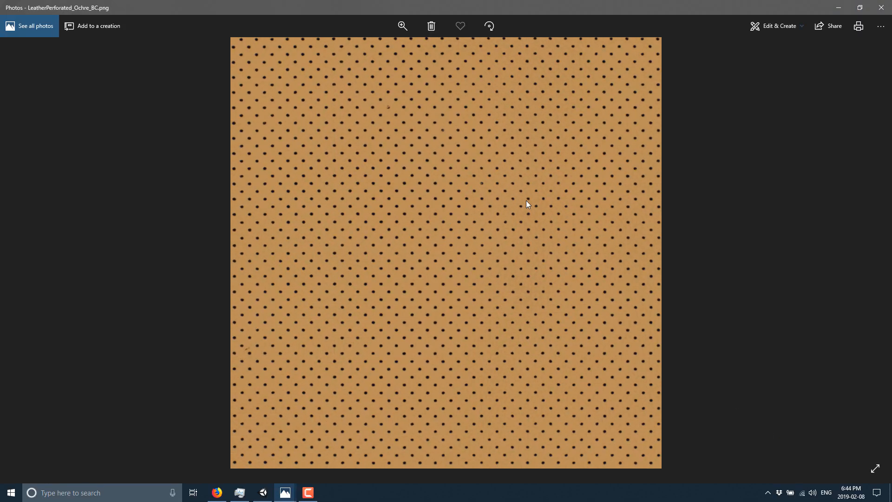
# Leave the Photos viewer and return to the Unity editor
pyautogui.click(284, 492)
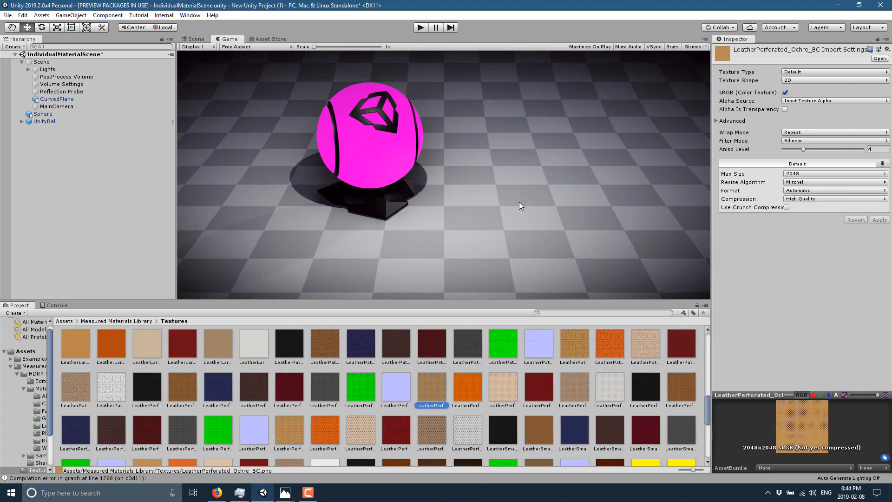
pyautogui.moveTo(123, 324)
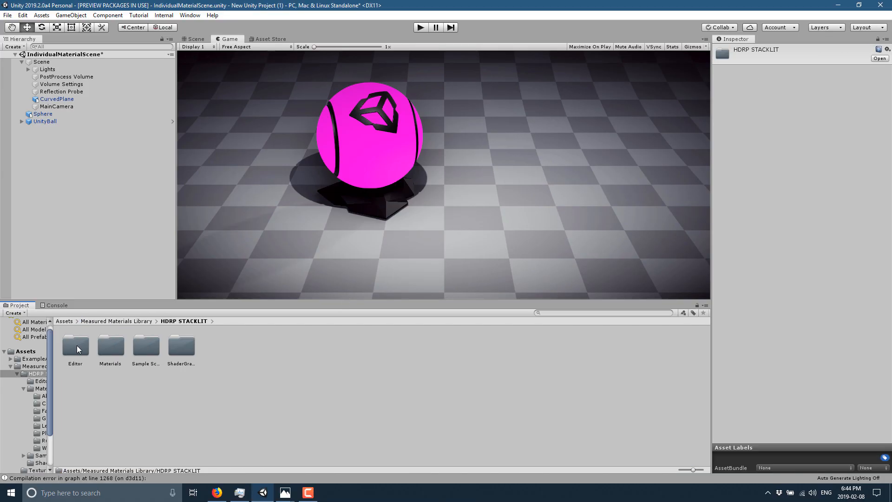
# Browse Materials > Leather and select LeatherLargeGrain_Ochre, then LeatherLargeGrain_White
pyautogui.doubleClick(109, 346)
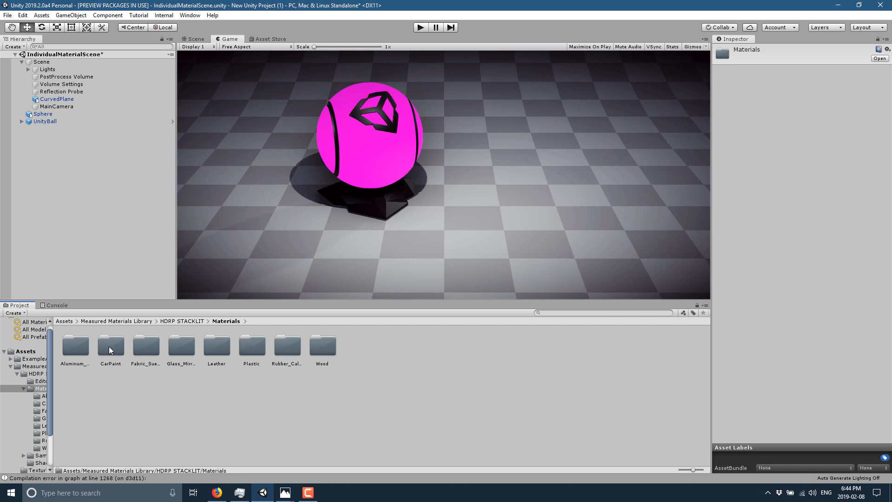
pyautogui.moveTo(84, 341)
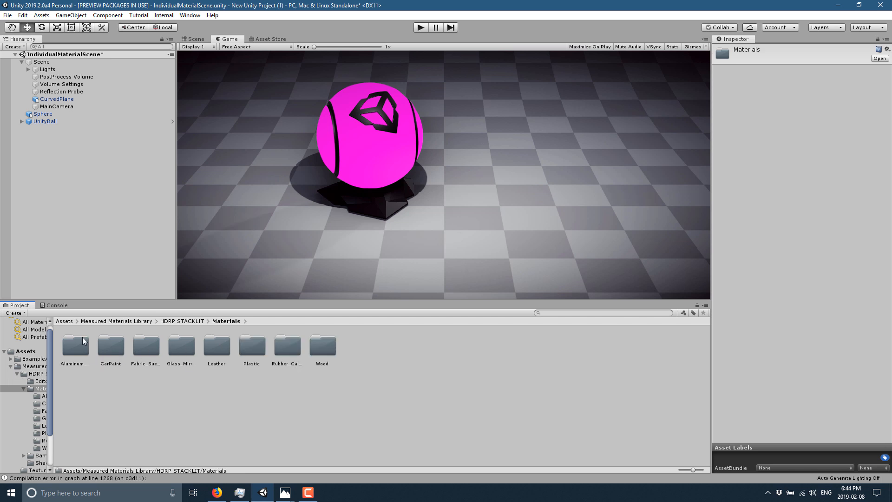
pyautogui.doubleClick(216, 346)
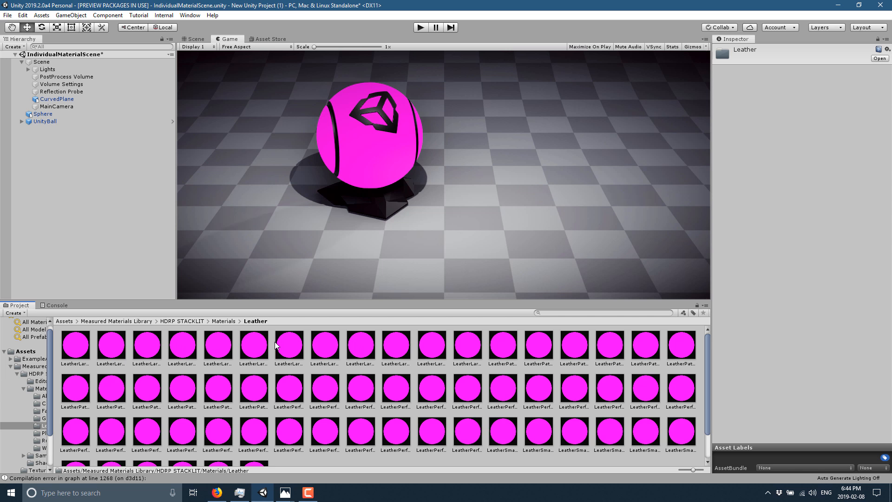
pyautogui.click(288, 345)
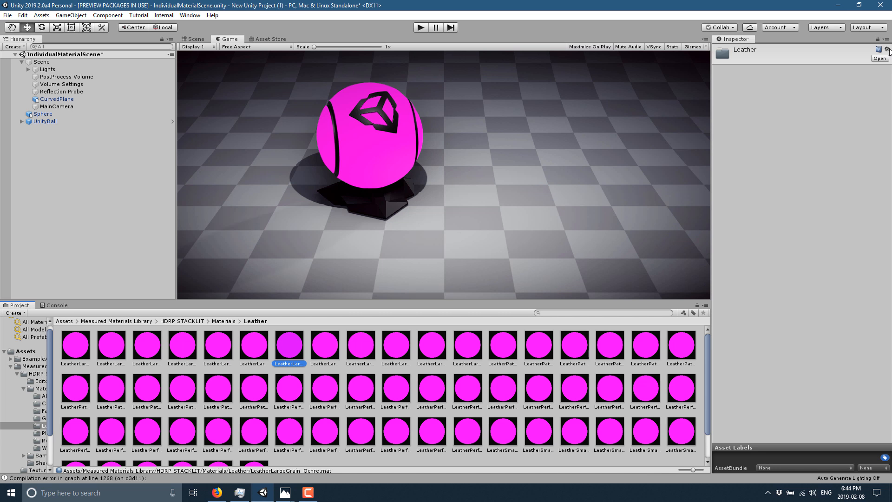
pyautogui.moveTo(664, 96)
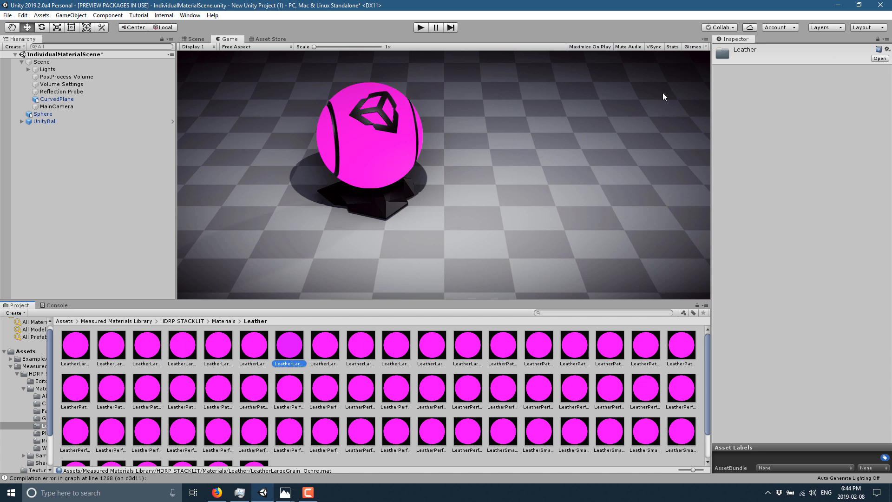
pyautogui.moveTo(293, 344)
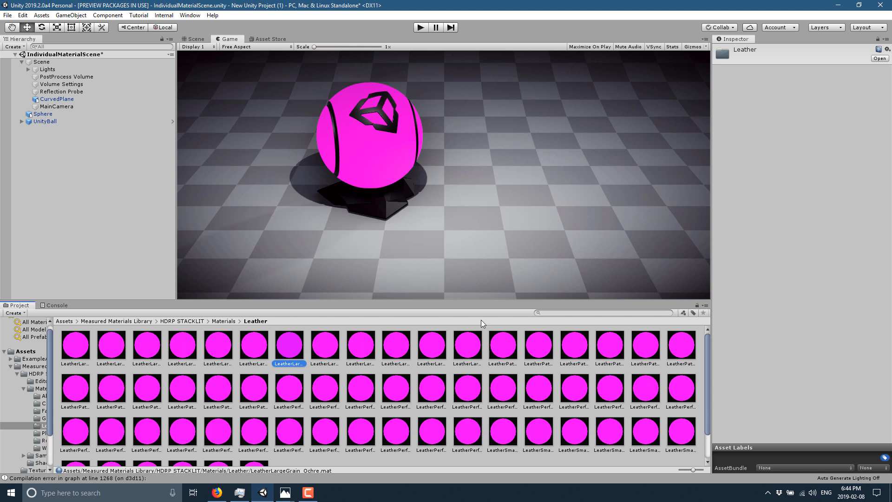
pyautogui.click(466, 346)
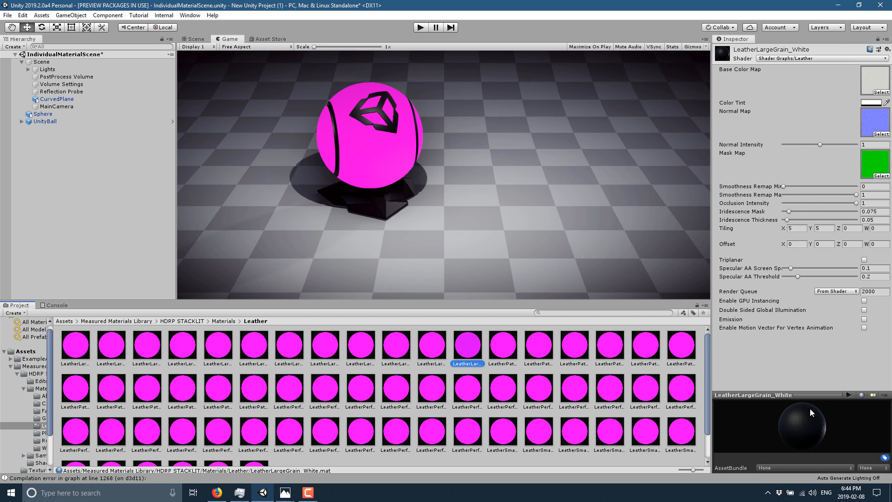
pyautogui.moveTo(804, 424)
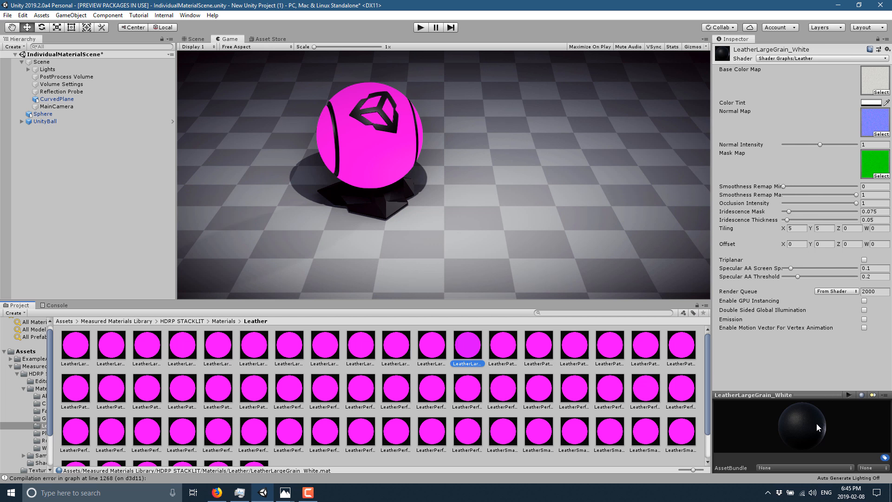
# Choose Edit Shader from the material's Inspector gear menu to open its Leather shader graph
pyautogui.click(886, 50)
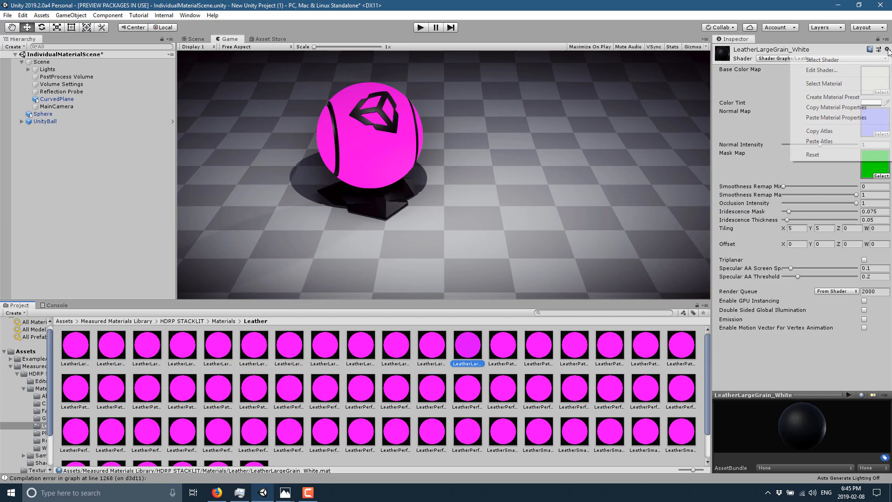
pyautogui.click(821, 70)
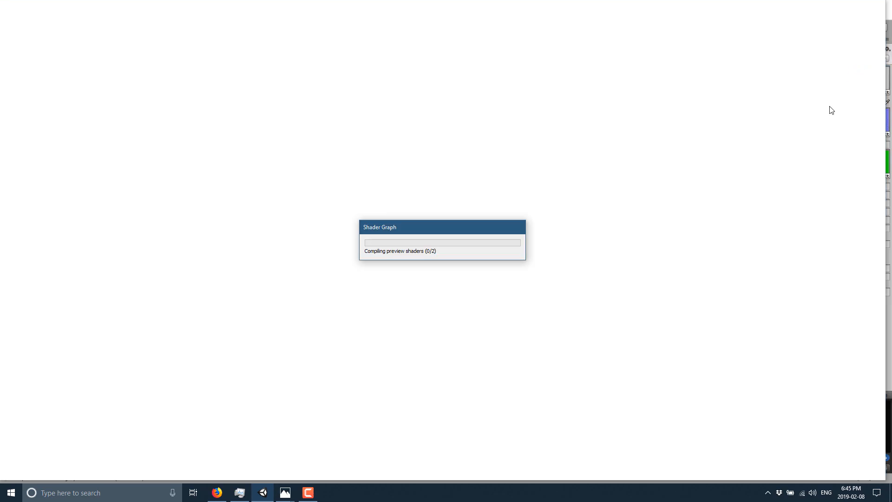
pyautogui.moveTo(756, 74)
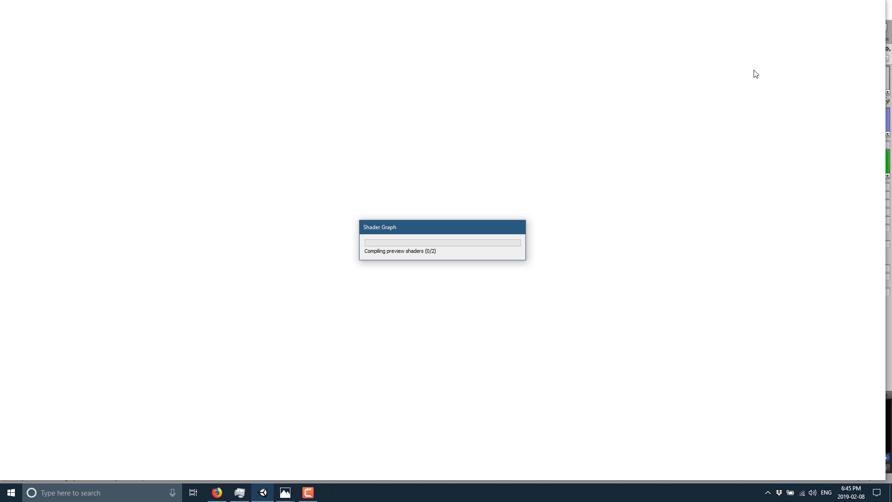
pyautogui.moveTo(487, 218)
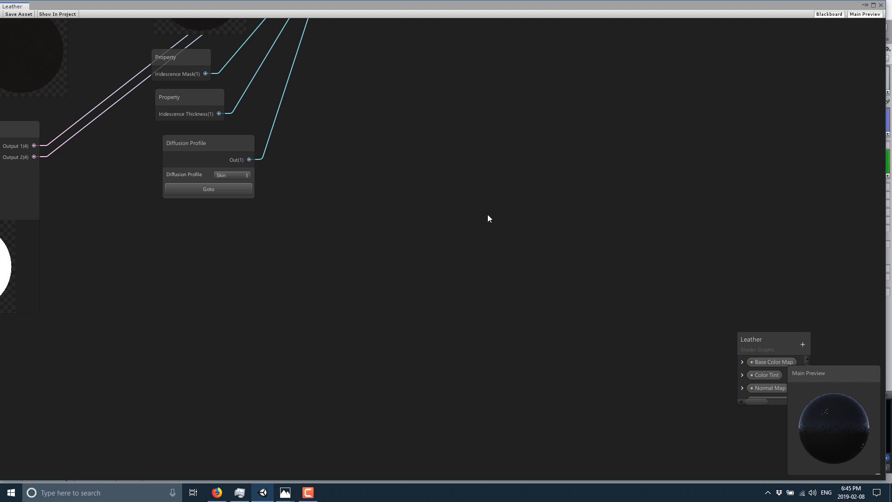
pyautogui.moveTo(860, 415)
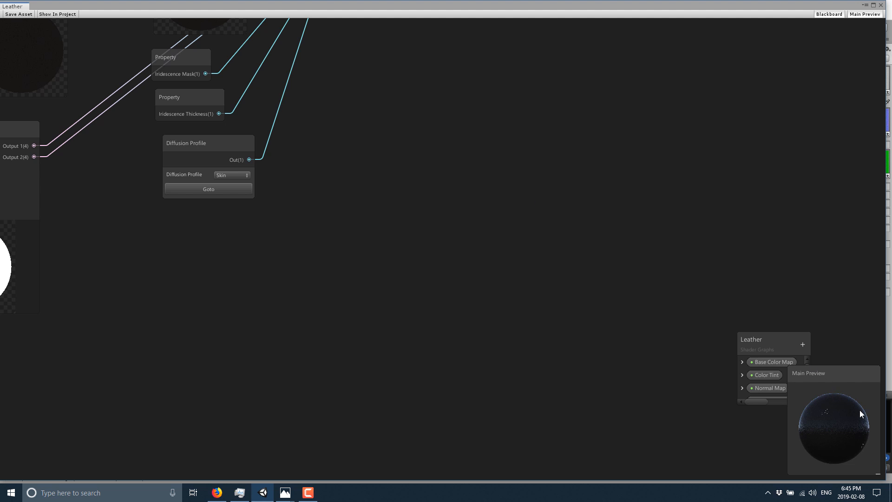
pyautogui.moveTo(830, 421)
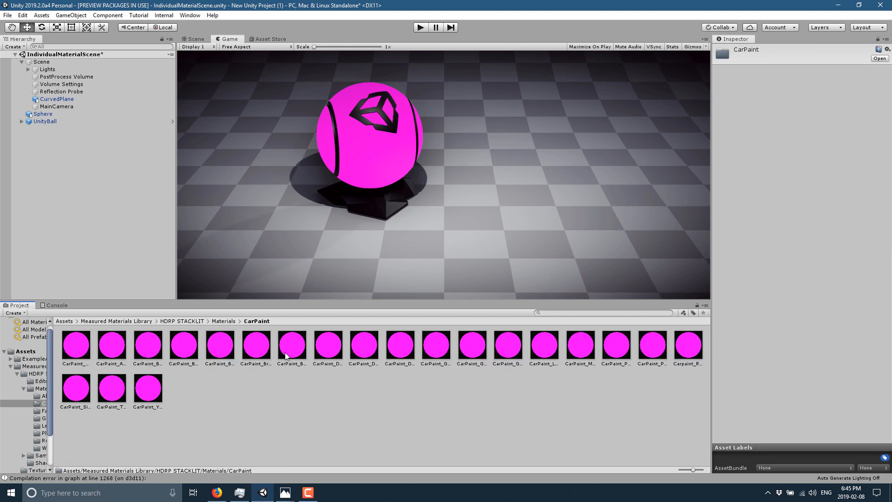
# Select CarPaint_Brown and open its CarPaint shader graph via the Inspector's Edit Shader option
pyautogui.click(290, 346)
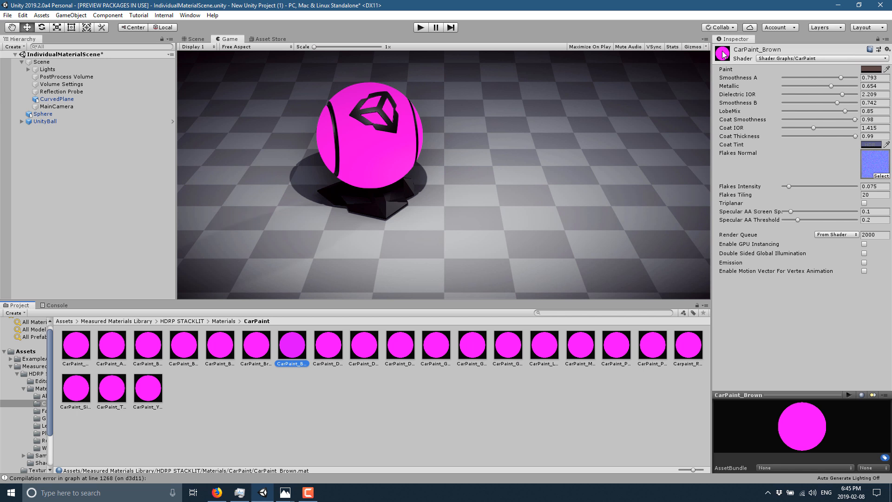
pyautogui.moveTo(885, 50)
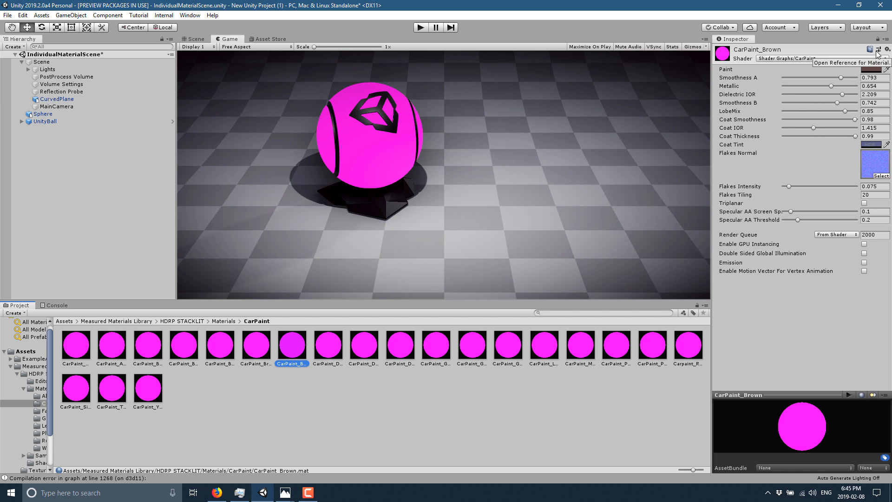
pyautogui.click(886, 49)
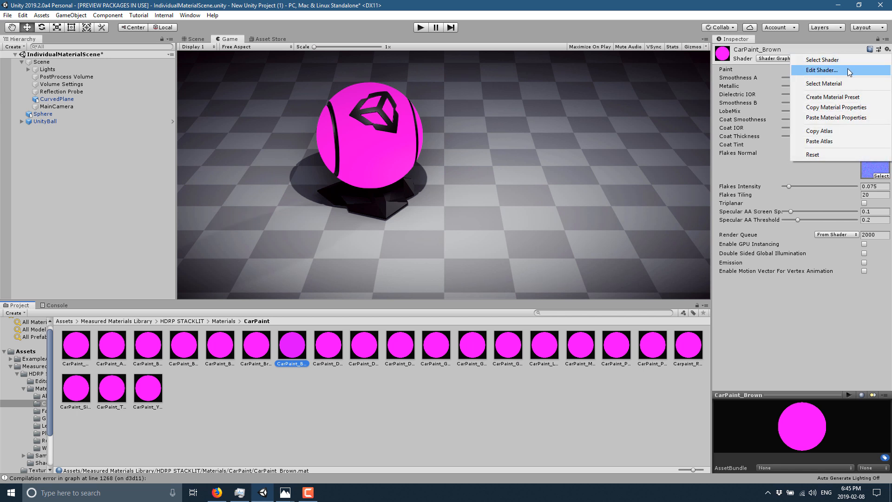
pyautogui.click(820, 70)
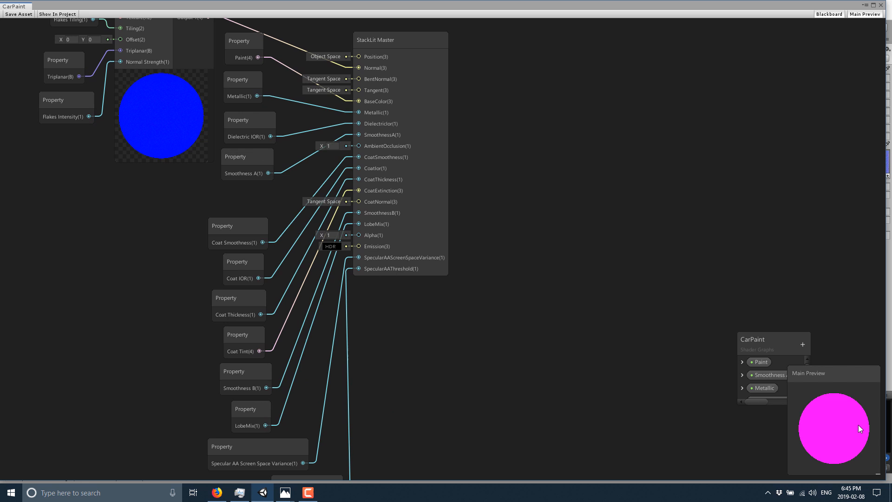
pyautogui.moveTo(840, 403)
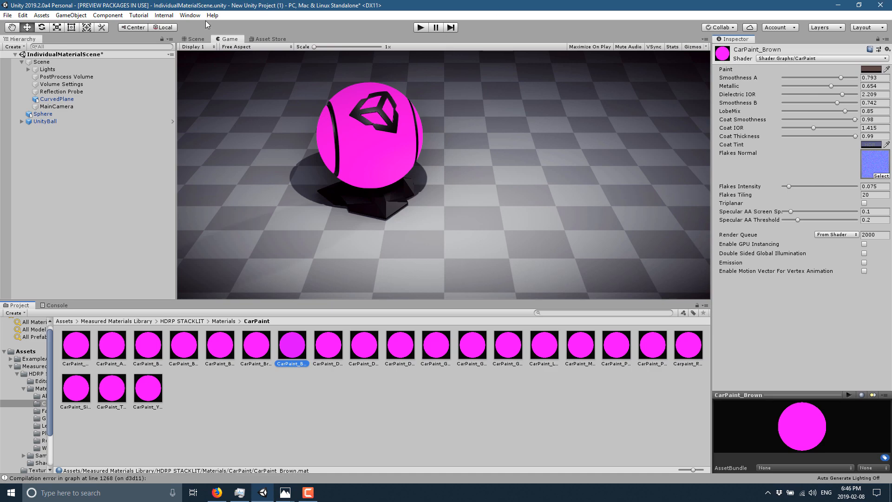
# In Window > Package Manager, select Shader Graph 5.2.3 and reinstall it
pyautogui.click(190, 15)
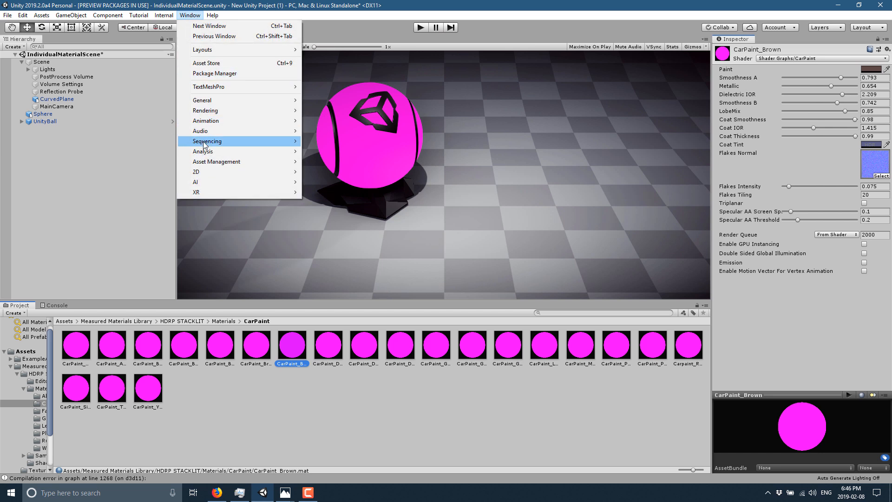
pyautogui.moveTo(225, 86)
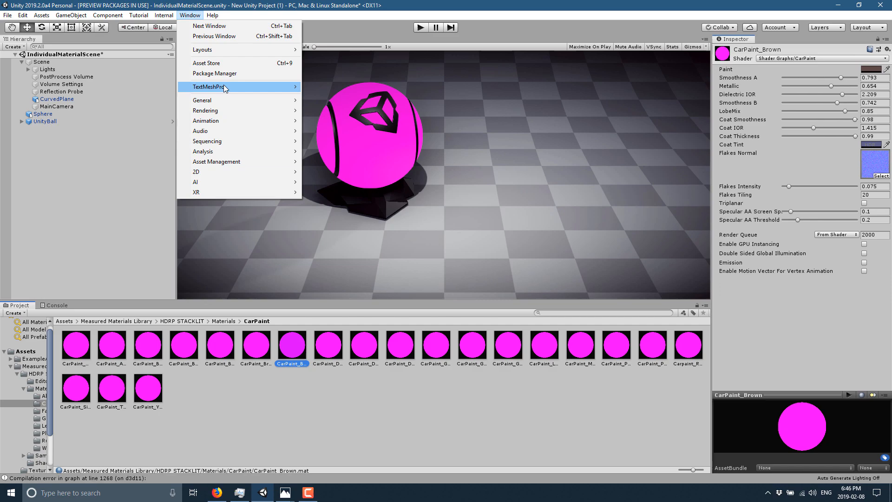
pyautogui.click(214, 73)
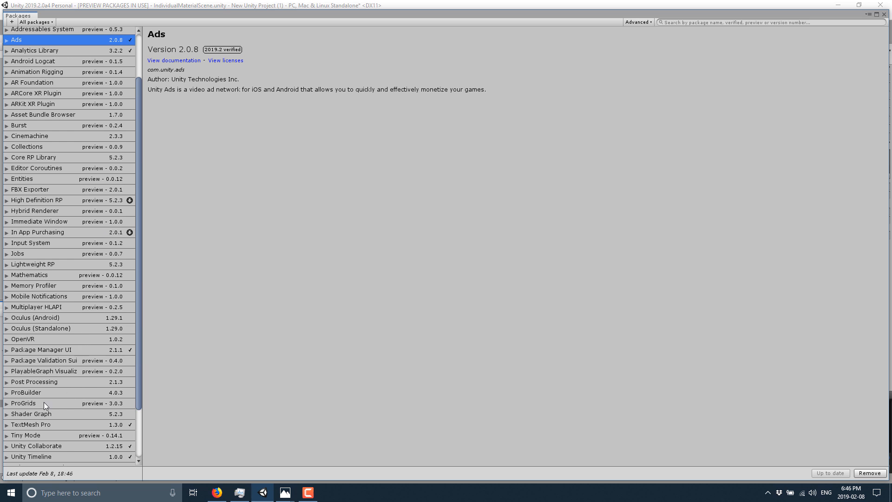
pyautogui.click(31, 414)
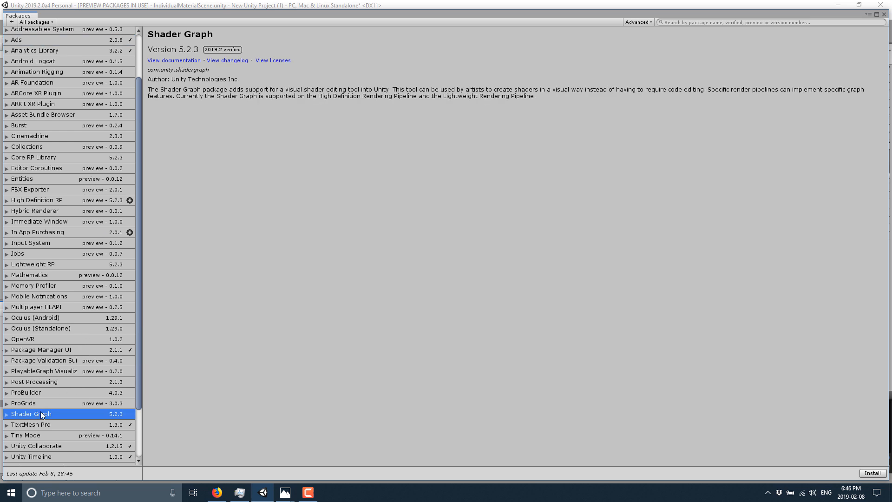
pyautogui.moveTo(118, 442)
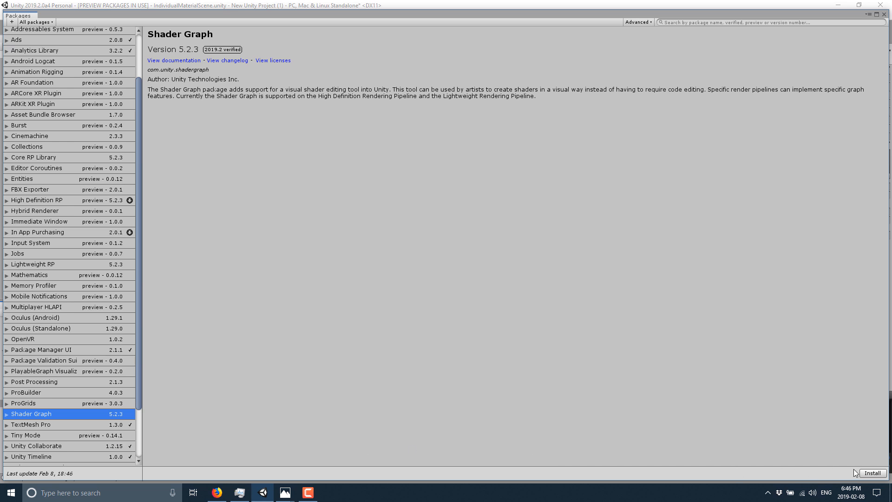
pyautogui.click(871, 473)
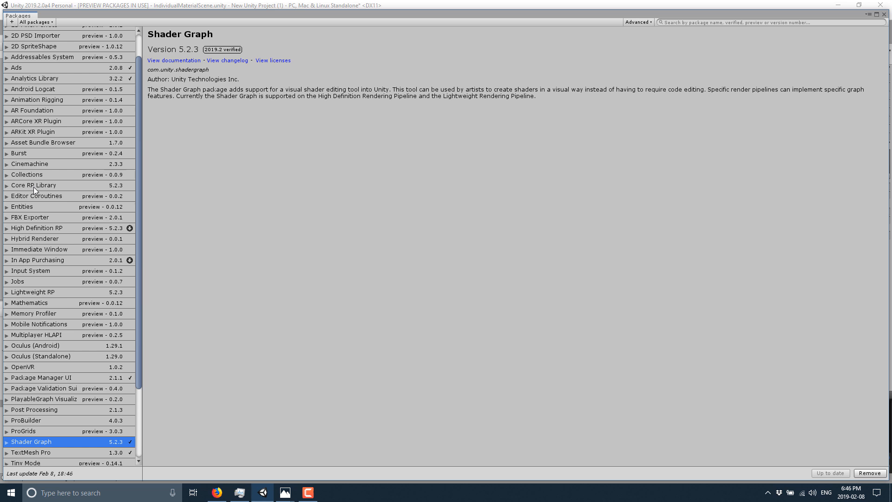
pyautogui.moveTo(873, 24)
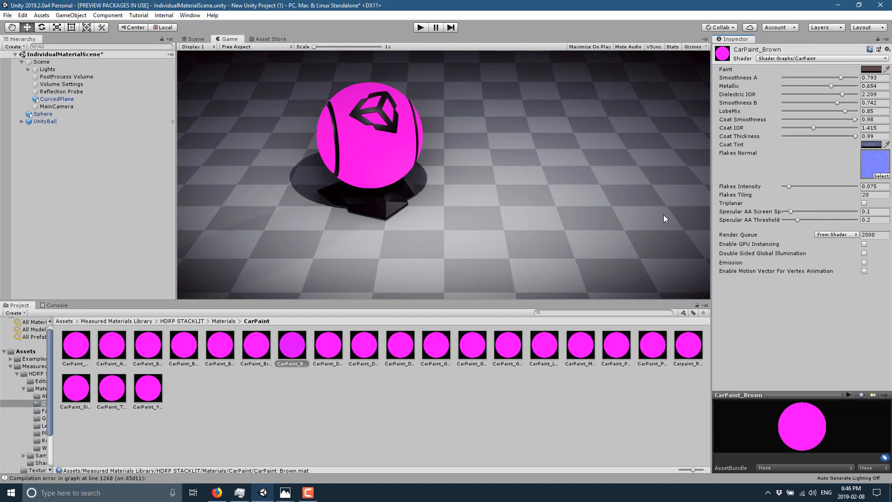
pyautogui.moveTo(429, 277)
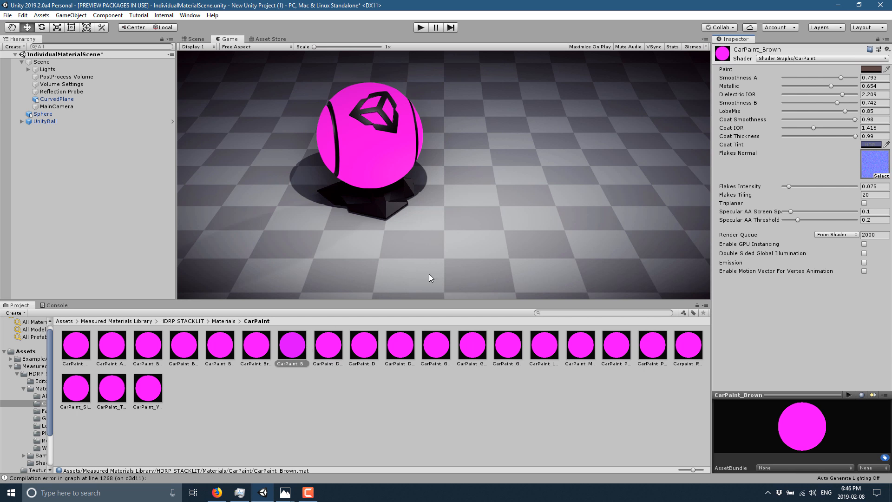
# Browse the Fabric_Suede folder and select the Suede_Red material
pyautogui.click(506, 346)
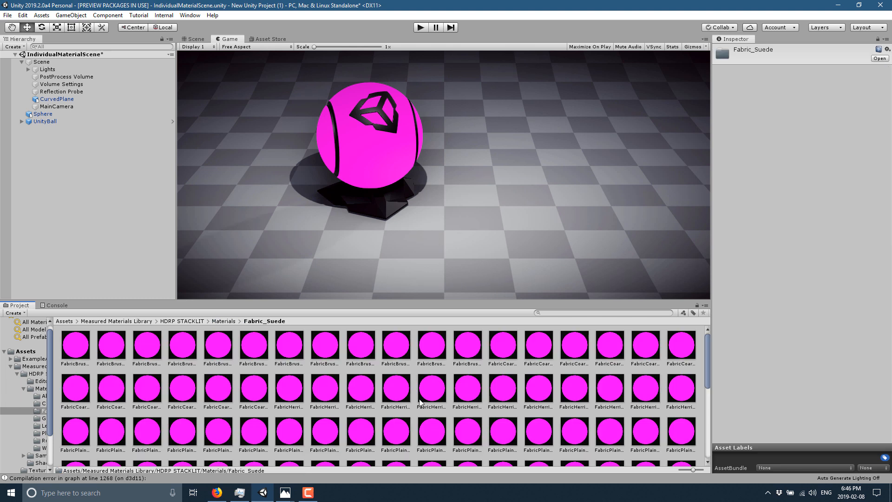
pyautogui.scroll(-3)
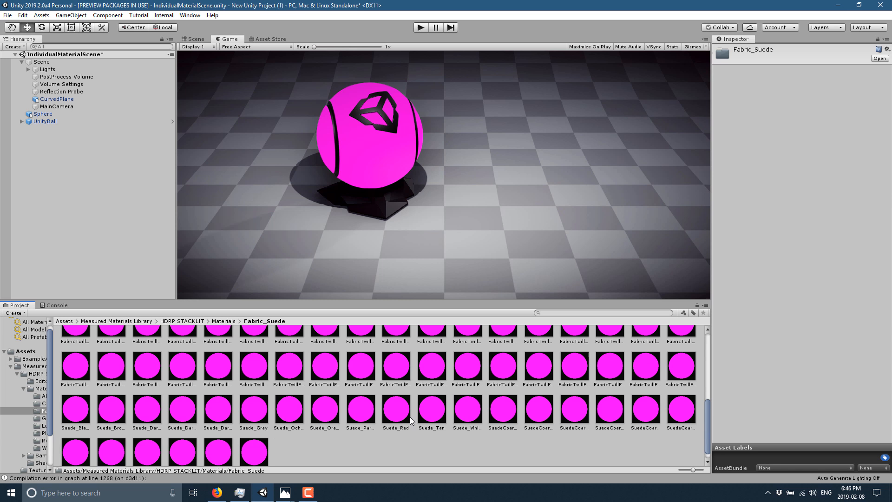
pyautogui.click(396, 411)
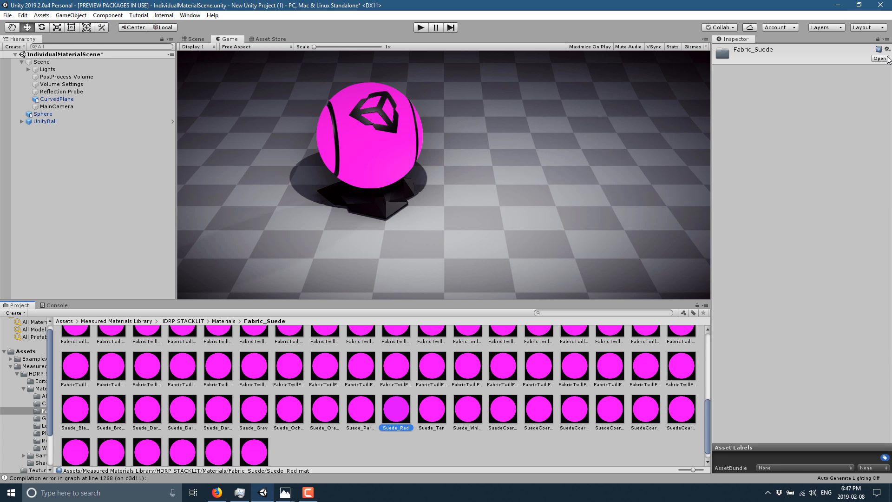
pyautogui.moveTo(517, 347)
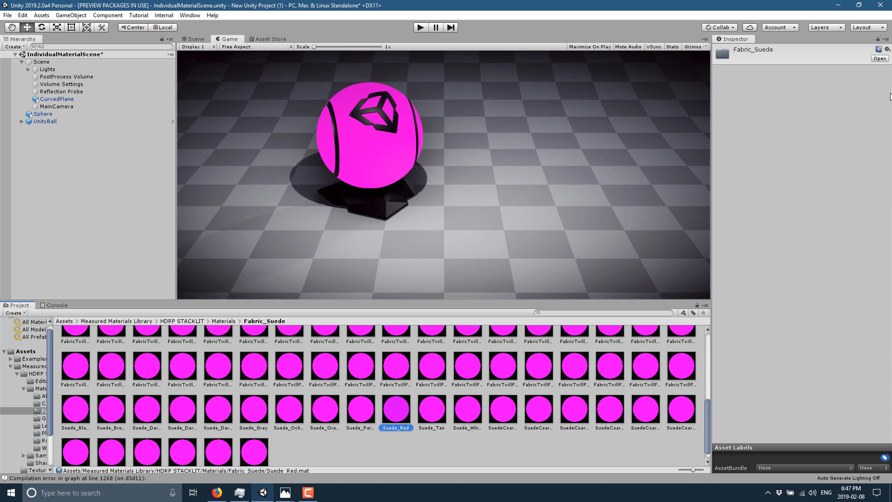
pyautogui.click(396, 410)
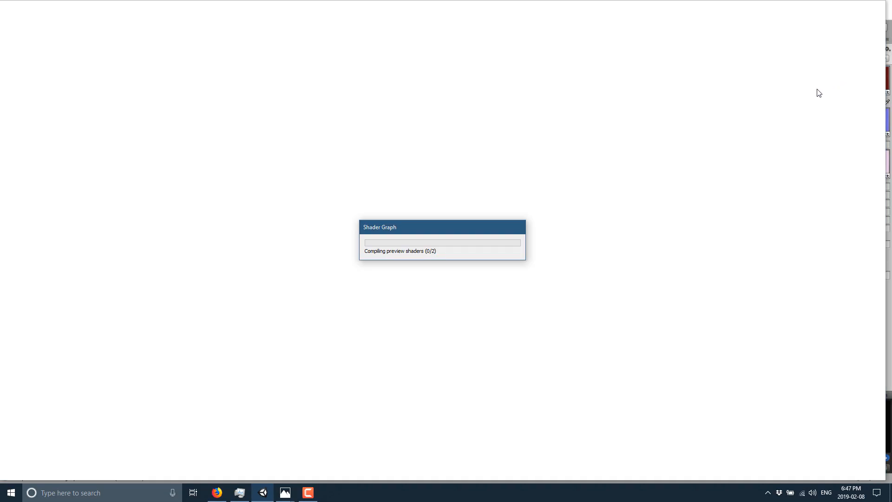
pyautogui.moveTo(361, 249)
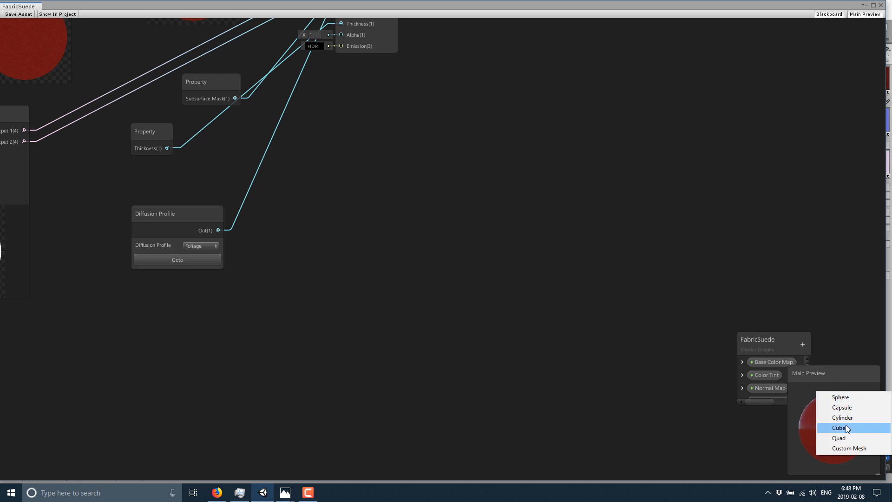
# Switch the FabricSuede shader graph's Main Preview mesh from sphere to Cube
pyautogui.click(838, 427)
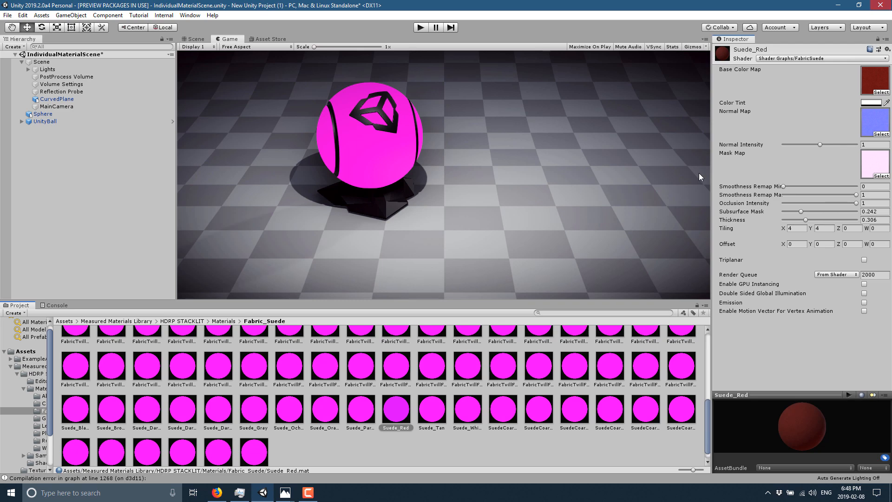
pyautogui.moveTo(663, 178)
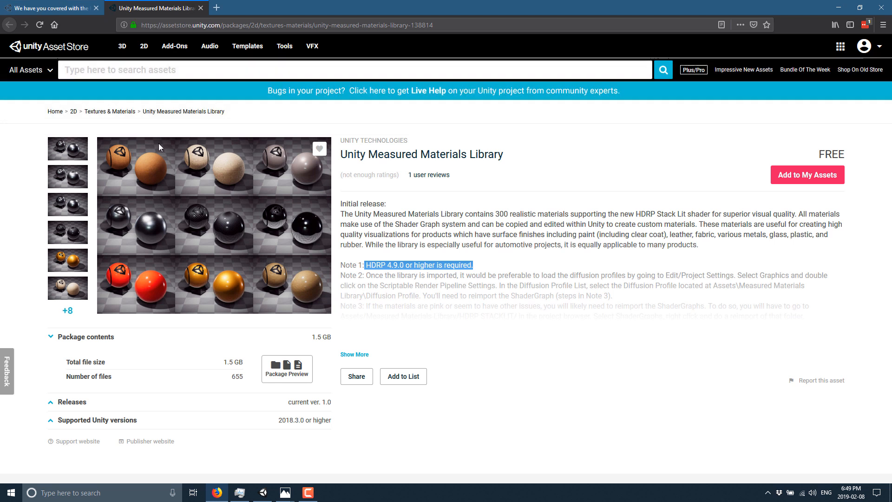
pyautogui.moveTo(527, 212)
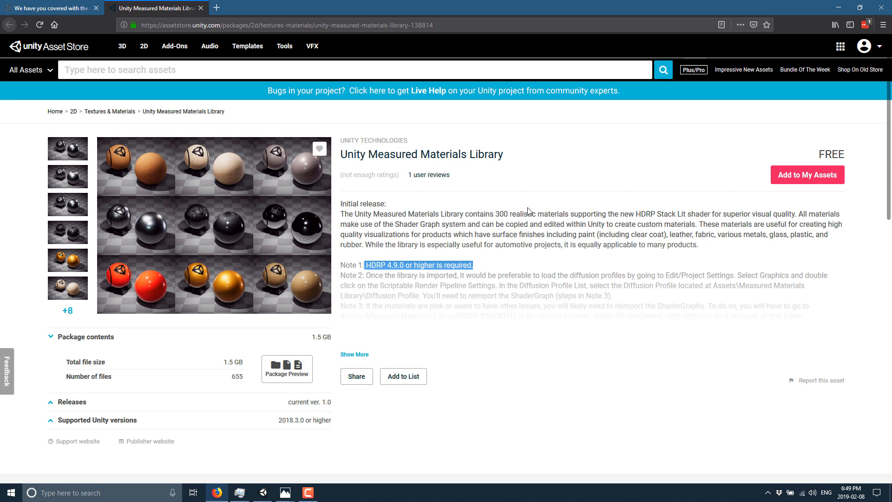
pyautogui.moveTo(425, 171)
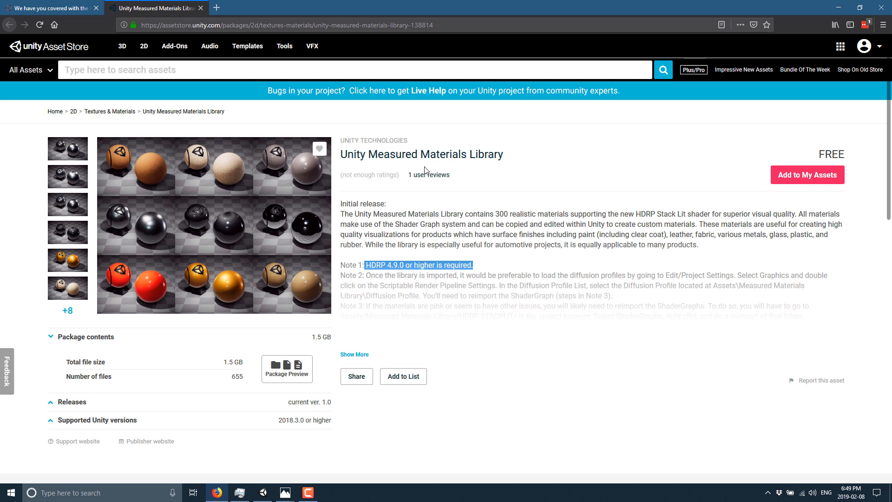